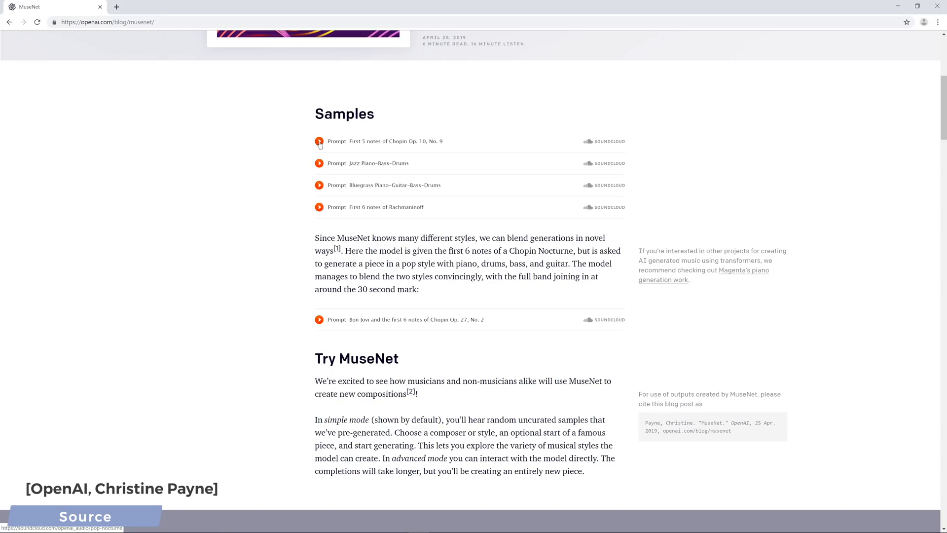
# - Play the first Chopin Op. 10, No. 9 sample and continue down through the sample tracks
pyautogui.click(319, 141)
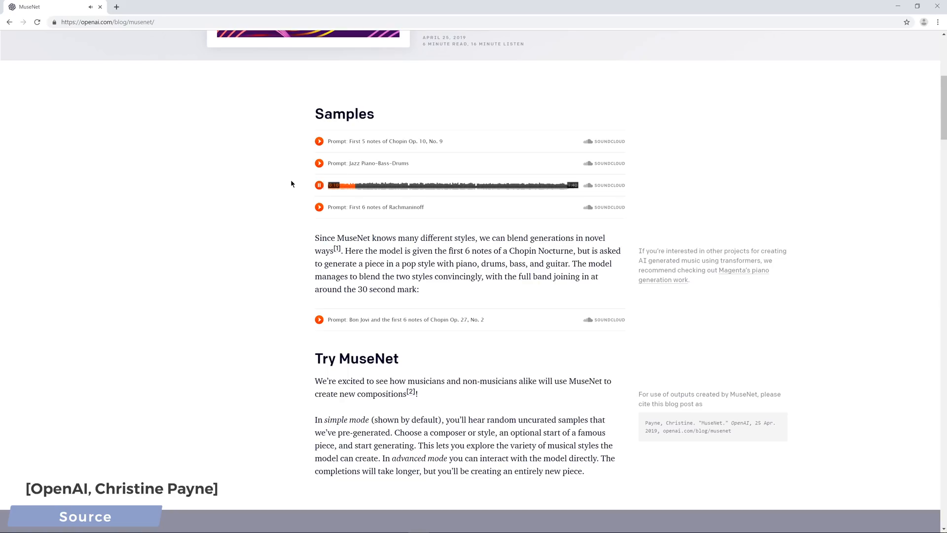
pyautogui.scroll(-3)
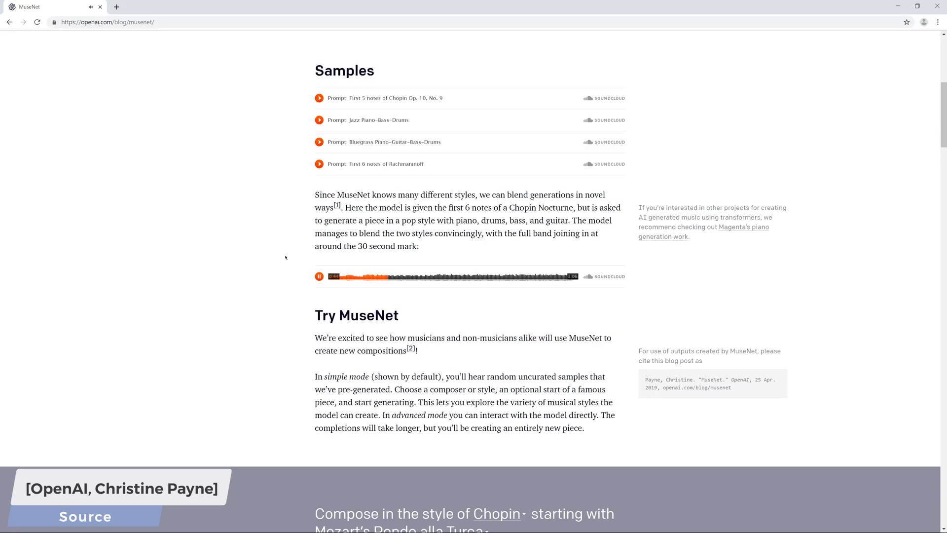
# - Scroll down to the Try MuseNet demo composing Chopin-style from Rondo alla Turca
pyautogui.scroll(-3)
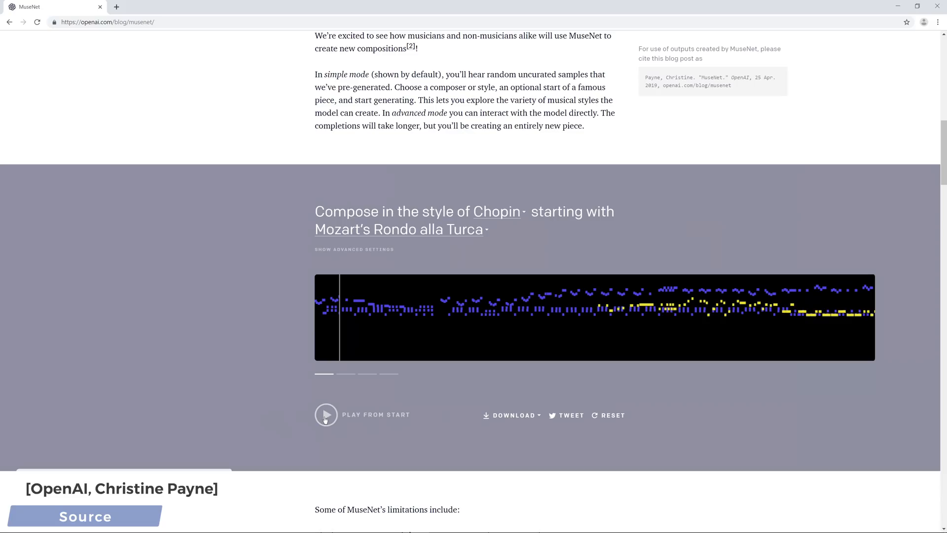
pyautogui.click(326, 415)
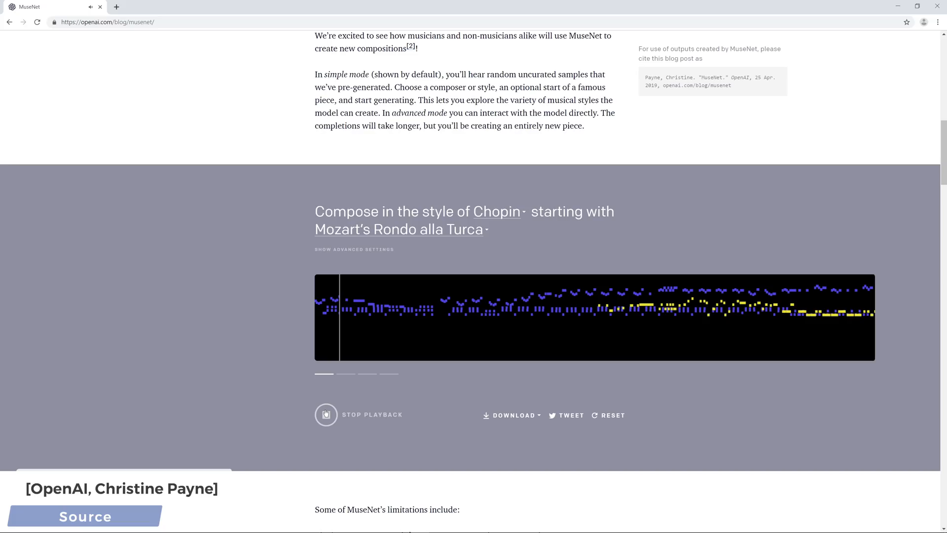
pyautogui.click(325, 414)
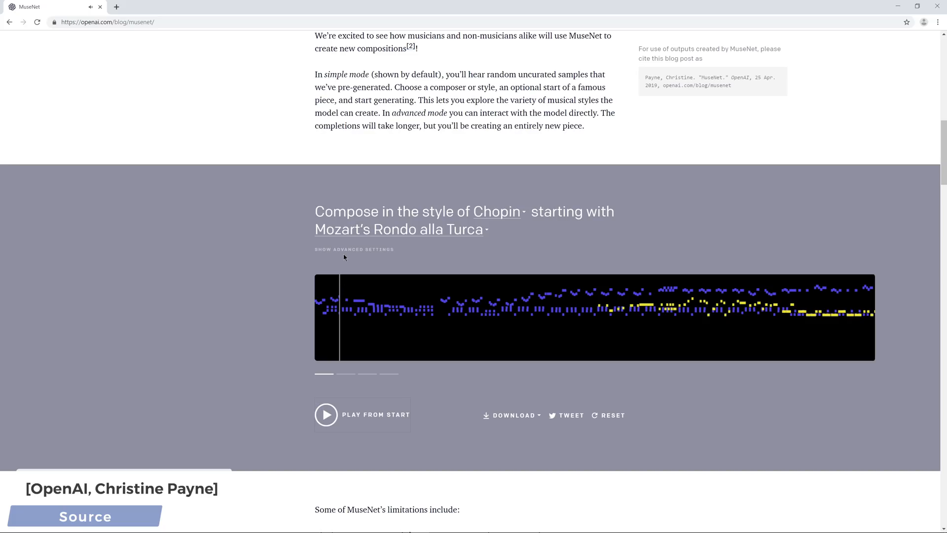